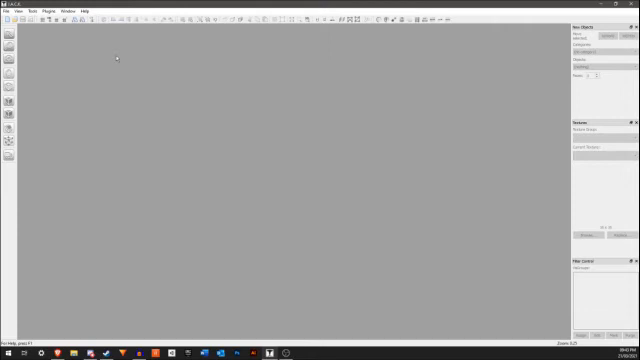
- Open J.A.C.K.'s Game Profiles options and review the Half-Life configuration list
click(33, 10)
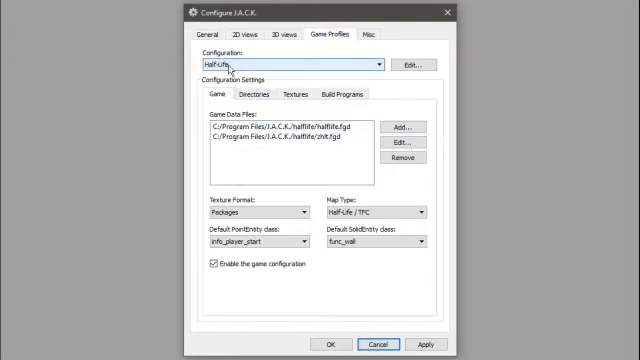
click(378, 63)
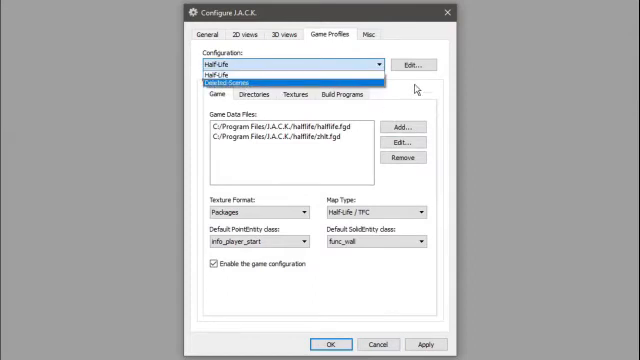
click(235, 73)
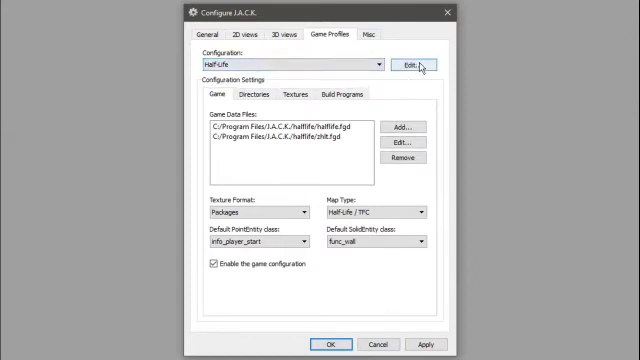
- Add a game configuration named 'CS 1.6' and select it in the Configuration dropdown
click(410, 62)
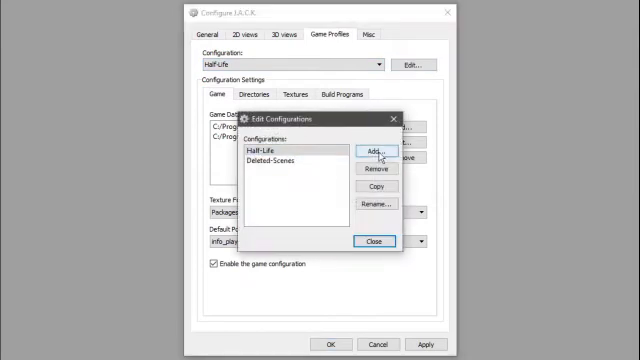
click(378, 150)
text(CS 1.6)
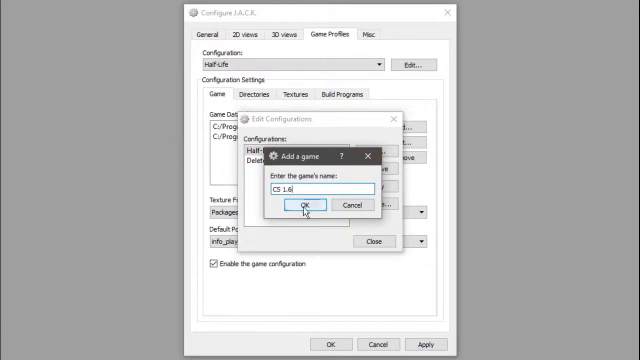
click(299, 204)
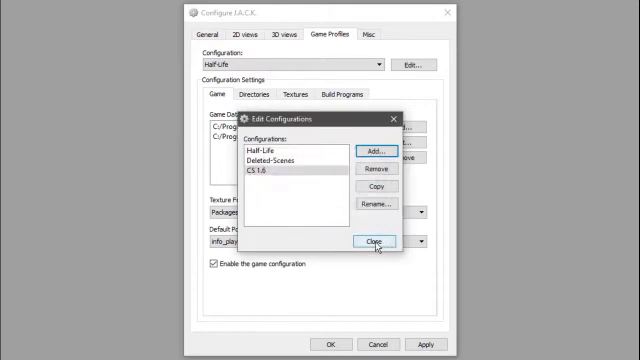
click(378, 240)
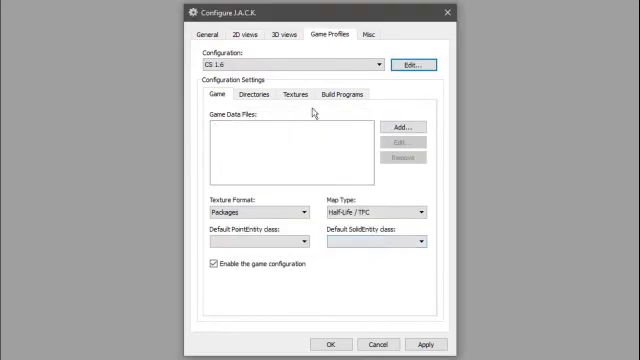
click(344, 93)
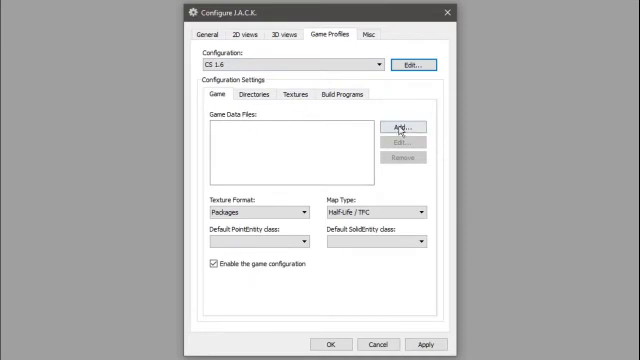
- Add cstrike's halflife-cs.fgd as the CS 1.6 profile's game data file
click(409, 128)
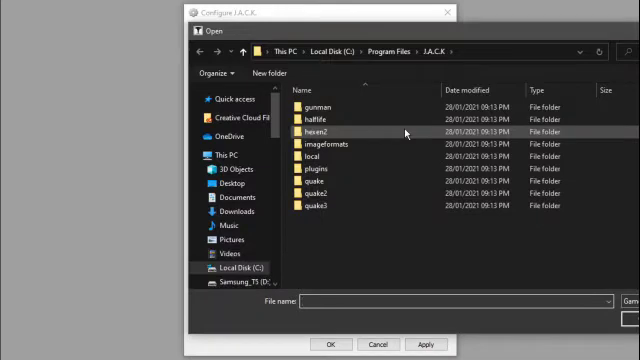
mouse_move(453, 265)
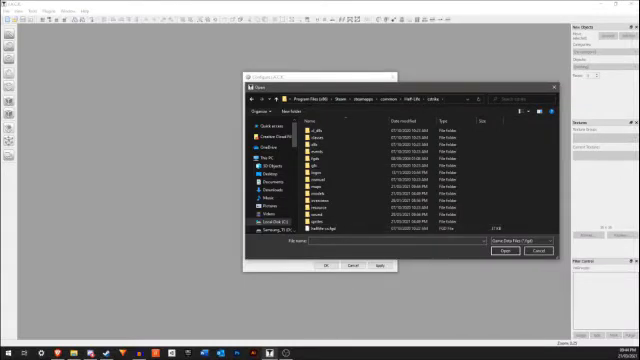
click(320, 232)
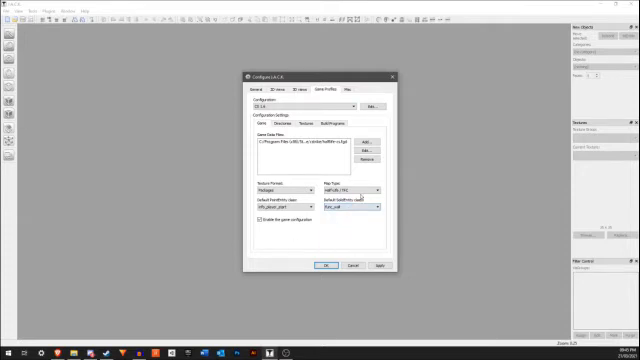
- Point the CS 1.6 profile at hl.exe and the Half-Life, cstrike and maps directories
click(288, 121)
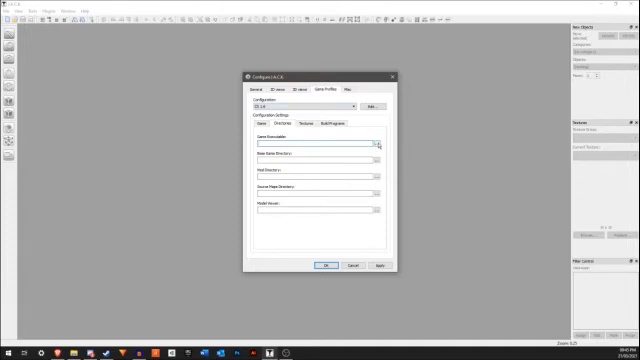
click(378, 145)
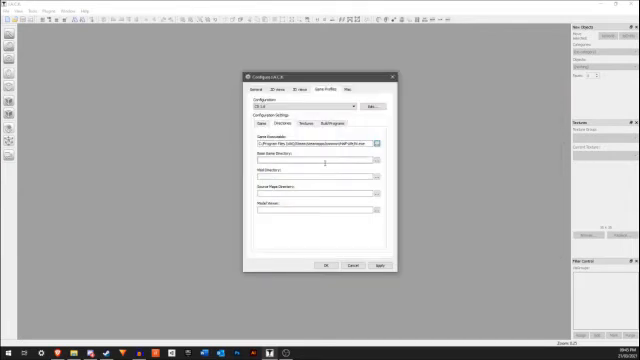
triple_click(310, 145)
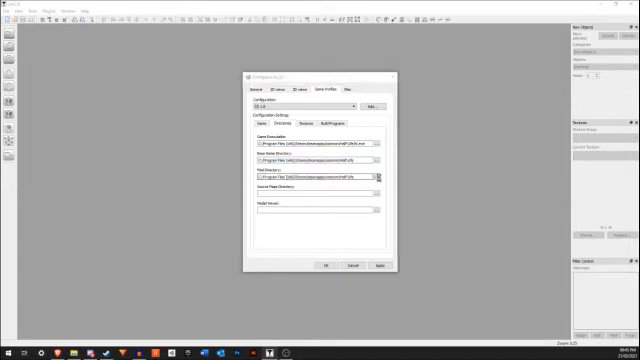
click(381, 176)
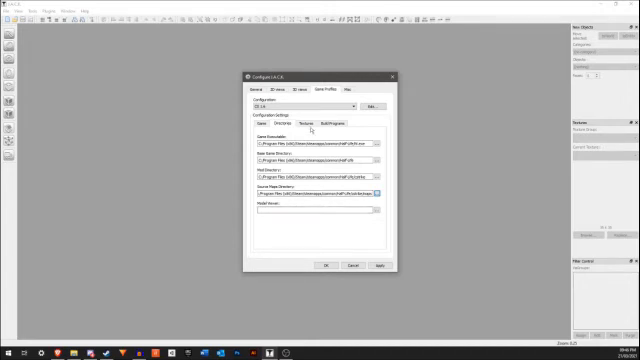
click(309, 122)
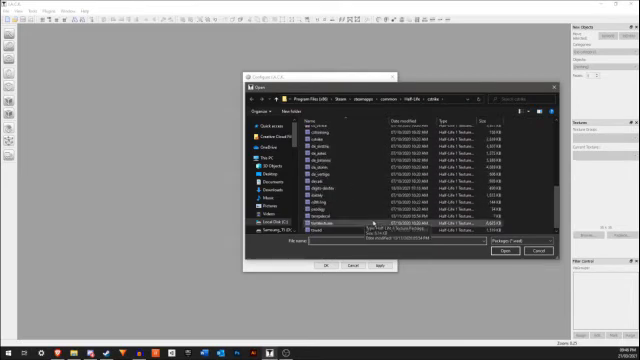
- Add cstrike's digits-devtex.wad and valve's halflife.wad as texture packages
click(325, 190)
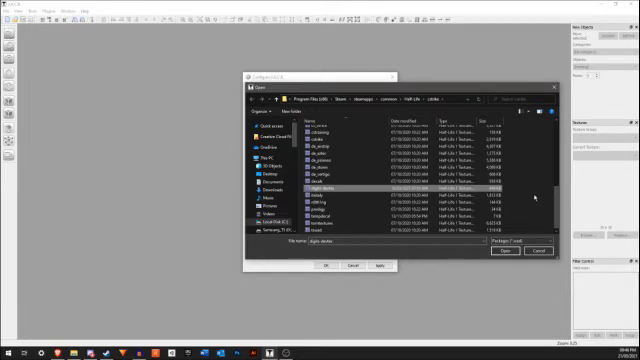
click(505, 251)
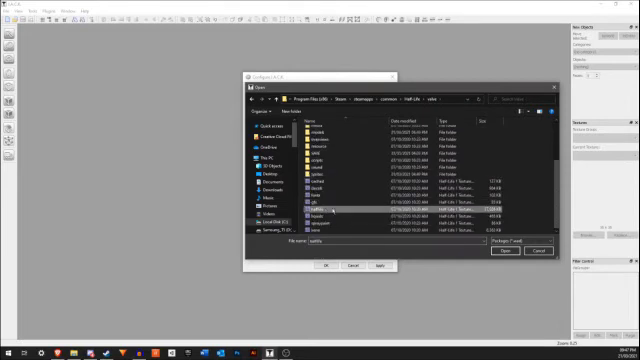
click(340, 205)
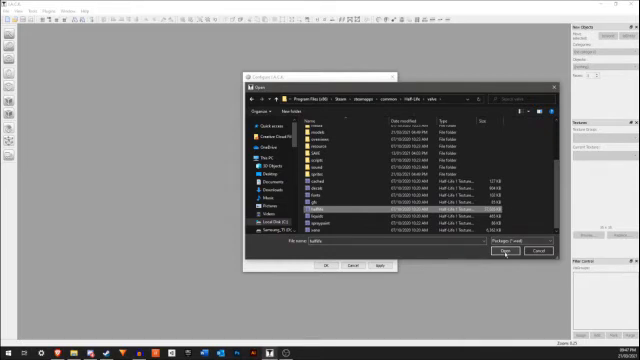
click(505, 251)
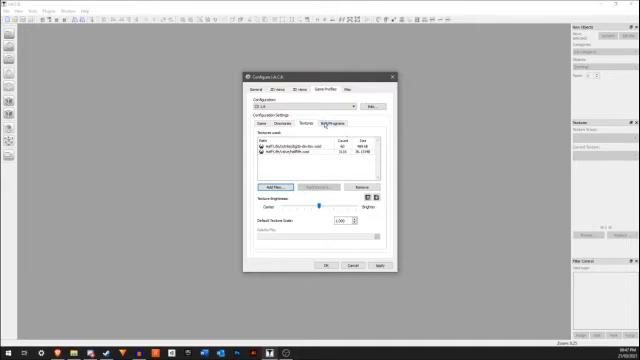
- Set CSG, BSP, VIS and LIGHT to Zoner's hlcsg, hlbsp, hlvis and hlrad, then save
click(320, 124)
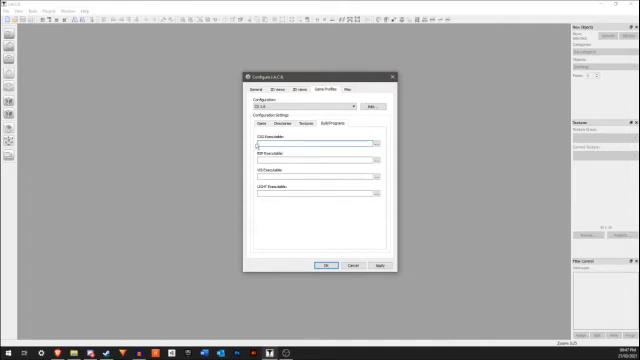
click(383, 143)
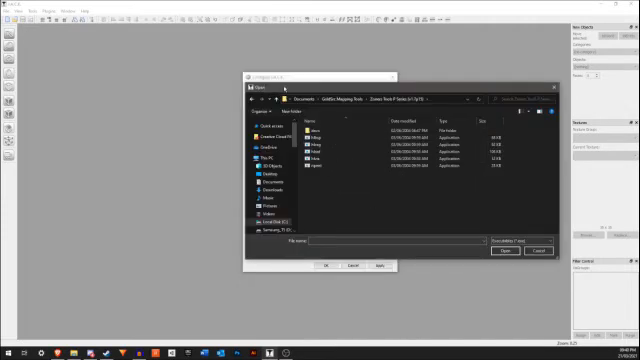
mouse_move(270, 135)
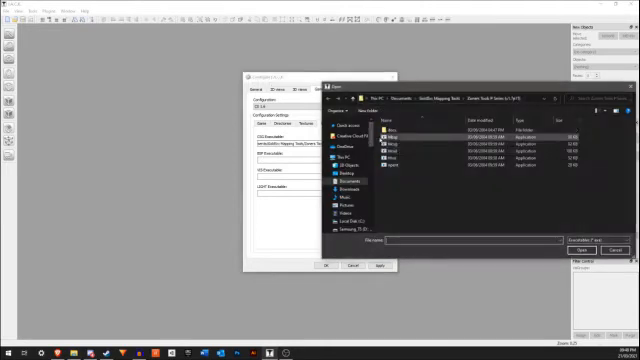
click(589, 249)
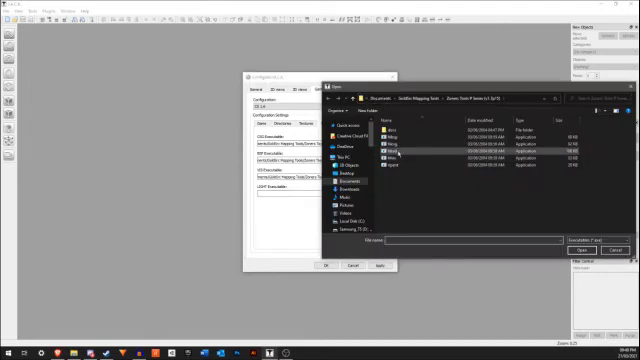
click(588, 249)
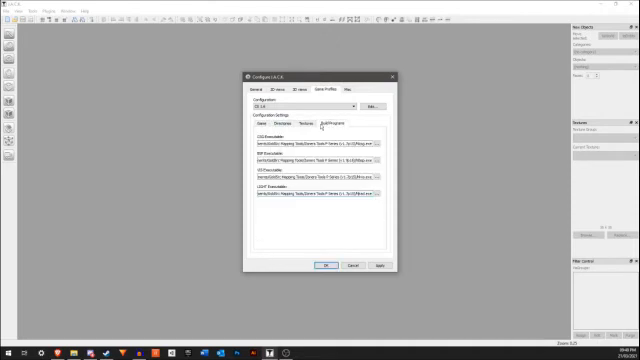
click(285, 122)
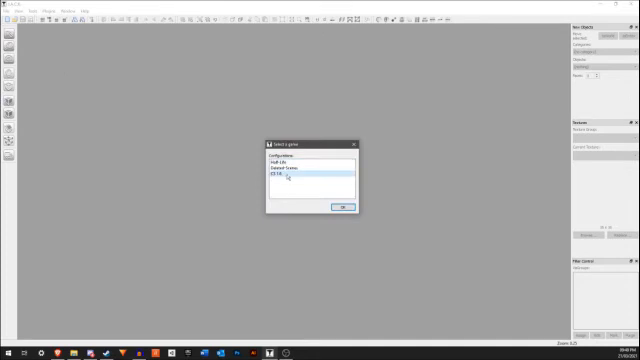
- Start a new map for CS 1.6 and accept the default room size and textures
click(340, 208)
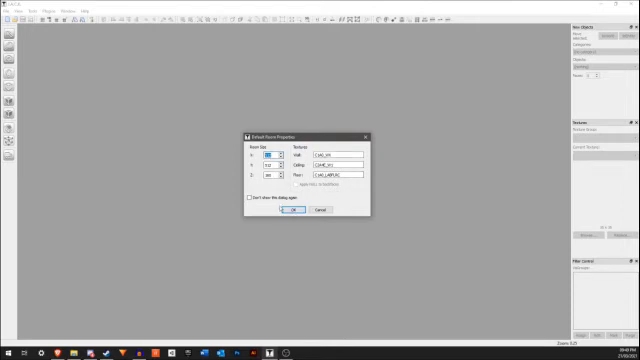
click(289, 210)
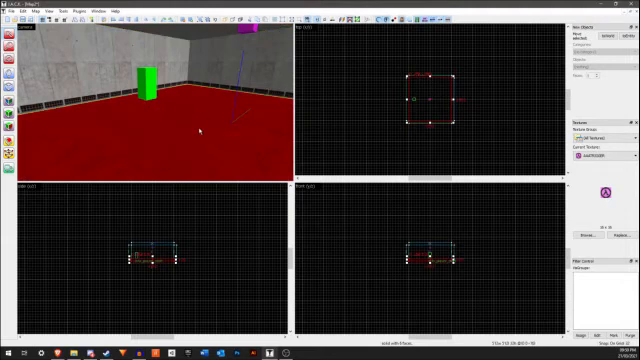
mouse_move(388, 103)
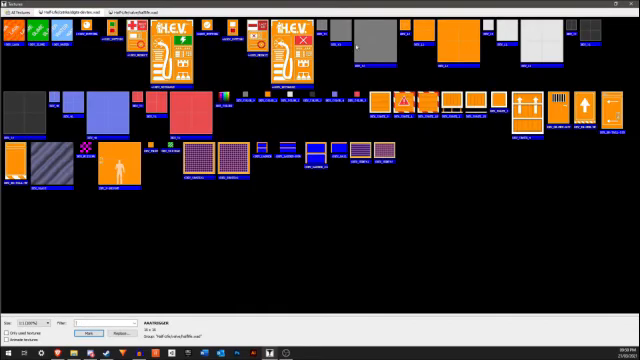
- Open the texture browser to view the halflife and digits-devtex textures
click(365, 40)
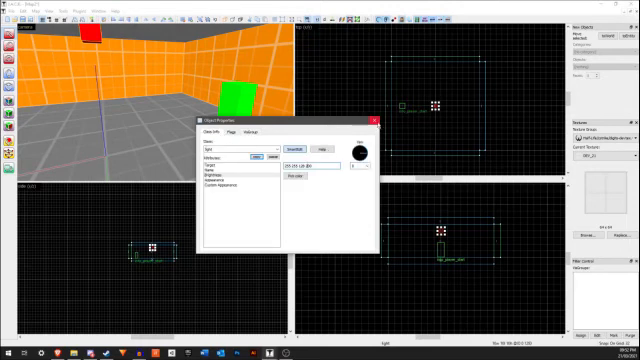
- Close the light entity's properties dialog
click(373, 118)
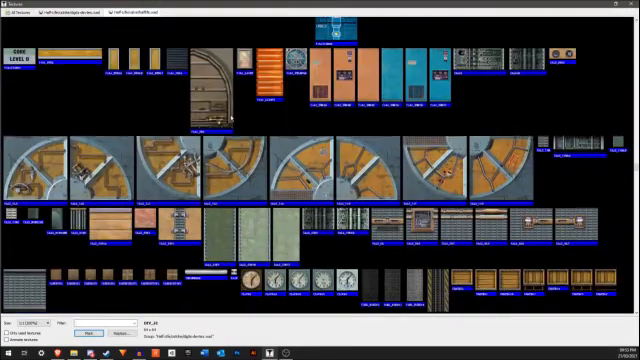
- Scroll the texture browser in search of the AAATRIGGER texture
scroll(down, 3)
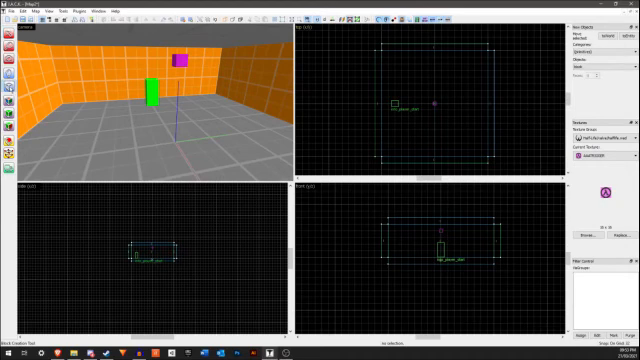
mouse_move(387, 54)
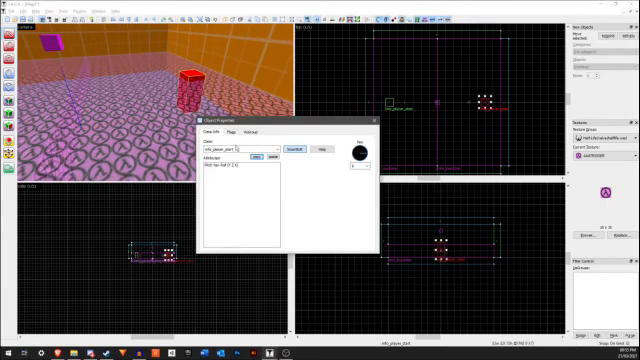
- Set the selected entity's class to info_player_start
click(245, 149)
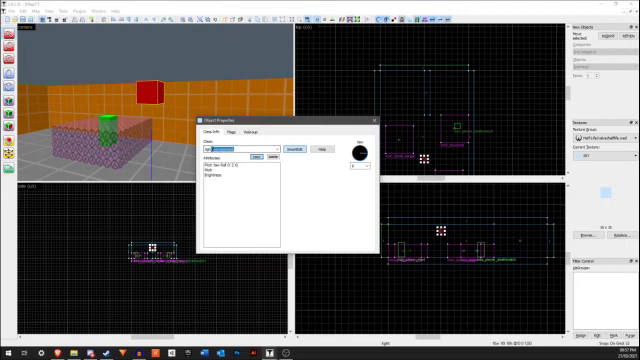
- Enter light_environment as the light entity's class
text(light_environment)
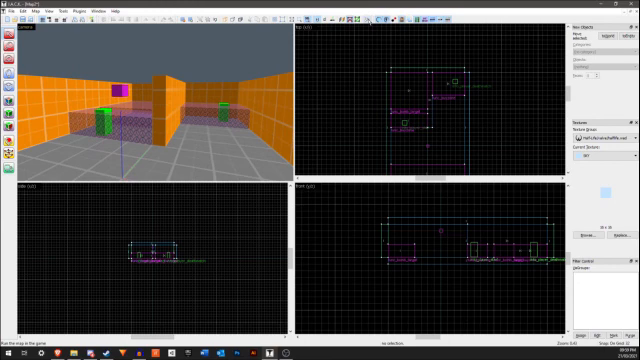
- Run the map, saving it as 'test' in the cstrike/maps folder
click(10, 11)
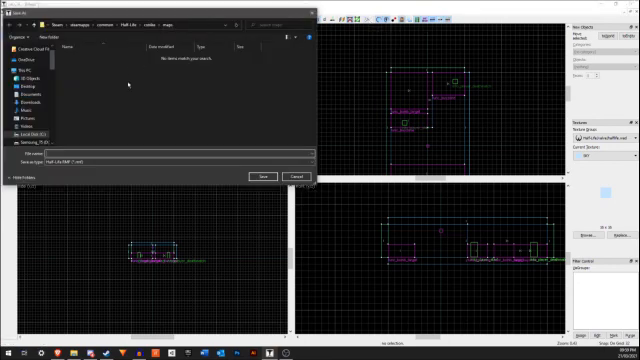
text(test)
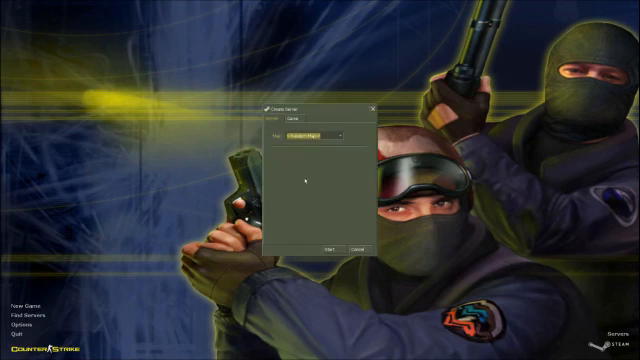
- Start a server on the custom test map and join a team
click(338, 134)
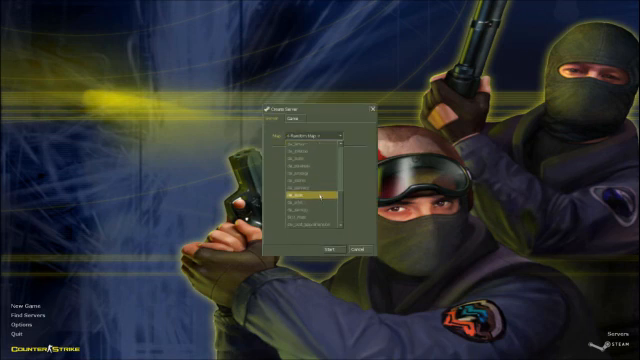
click(308, 217)
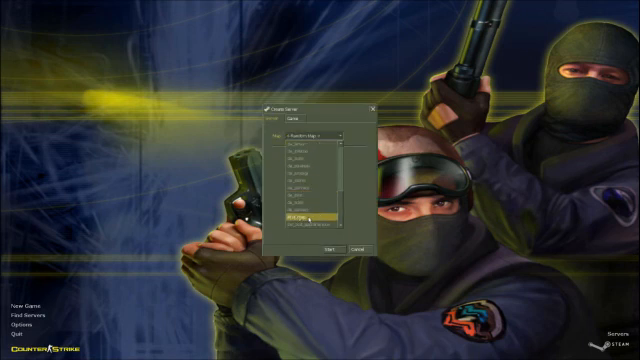
click(306, 217)
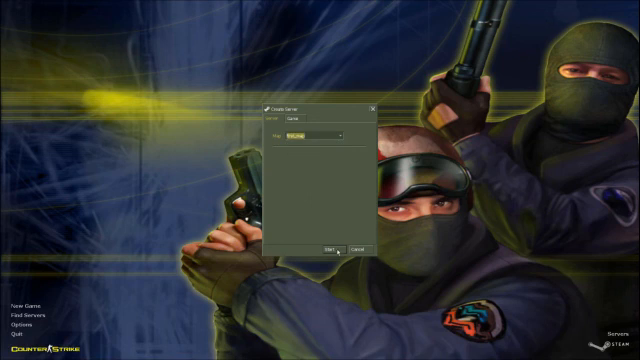
click(315, 246)
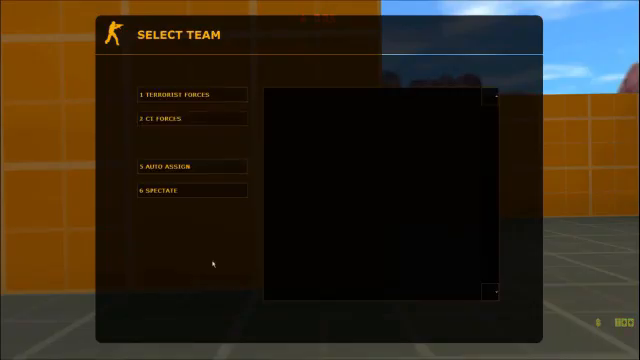
click(186, 94)
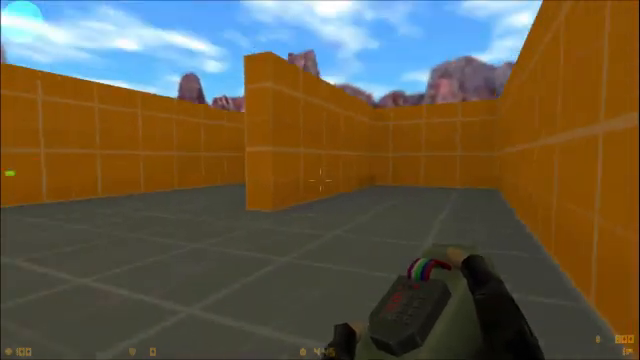
mouse_move(320, 180)
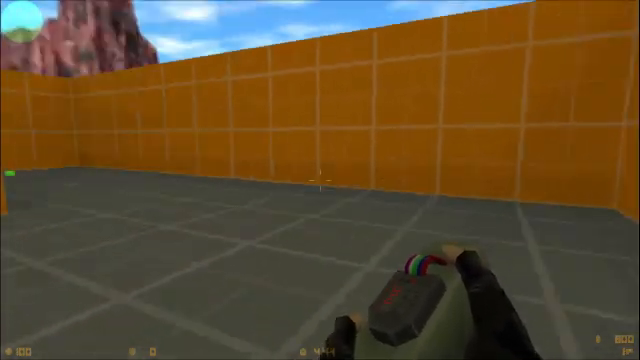